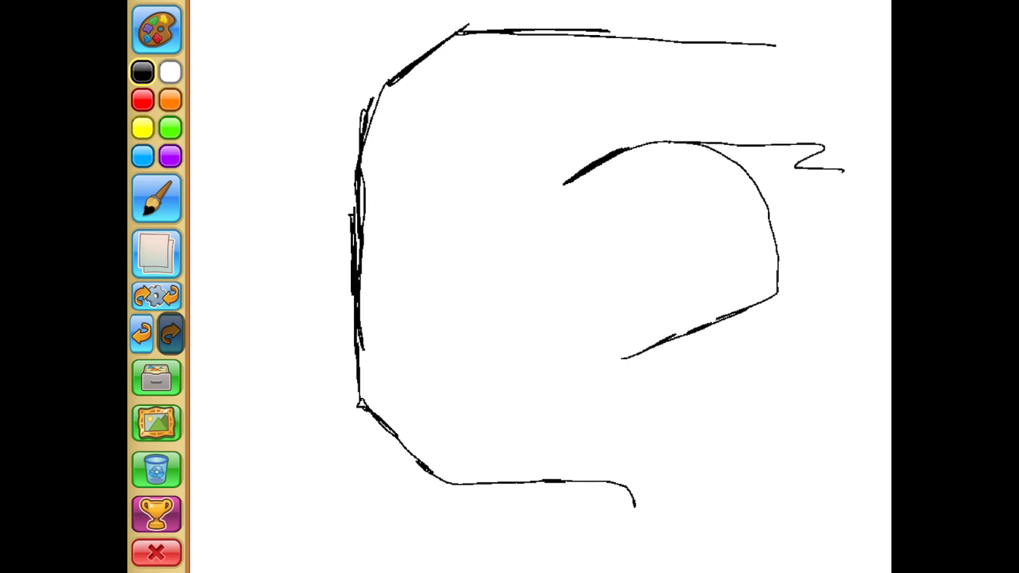
Sketch the girl's head, huge eyes, wide grin, collar and triangular sleeve, undoing stray strokes.
left_click(171, 333)
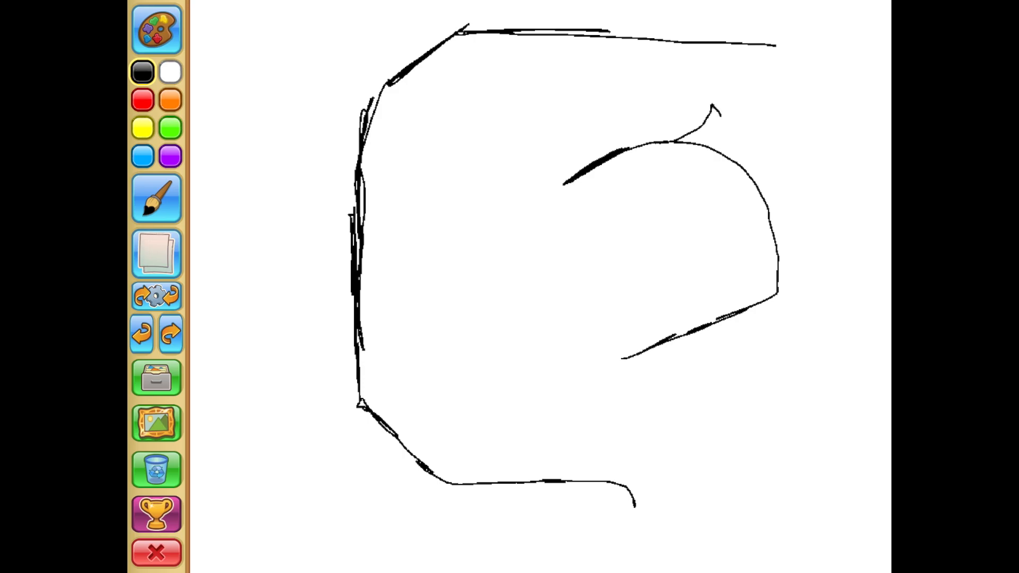
left_click(171, 333)
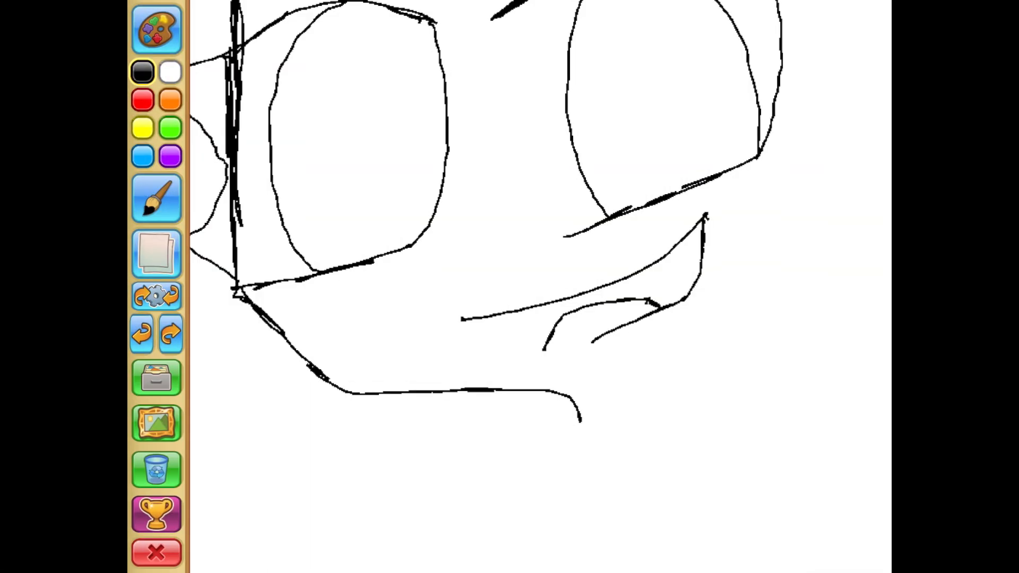
left_click(169, 333)
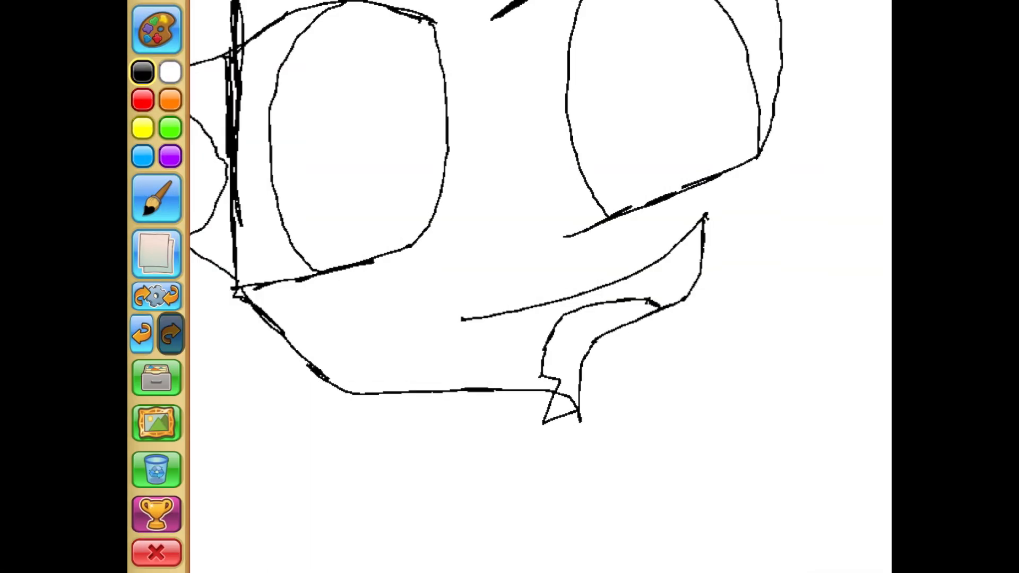
left_click(156, 200)
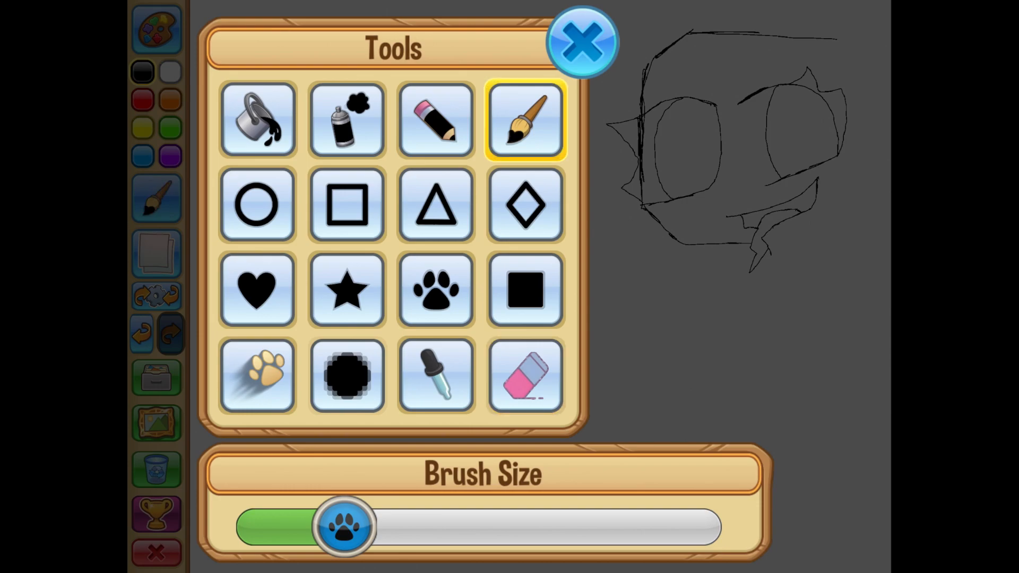
left_click(583, 41)
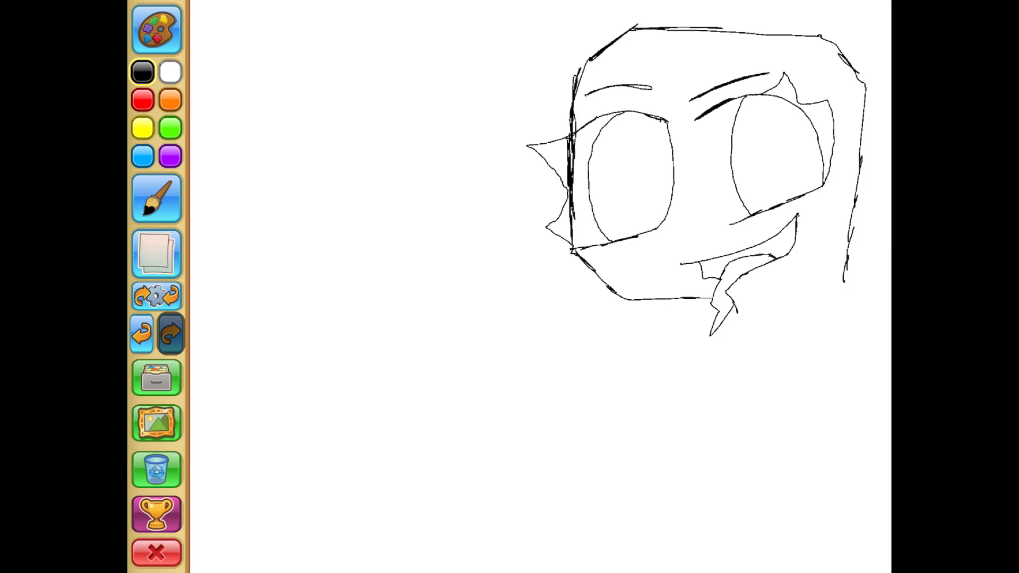
left_click_drag(754, 36, 880, 13)
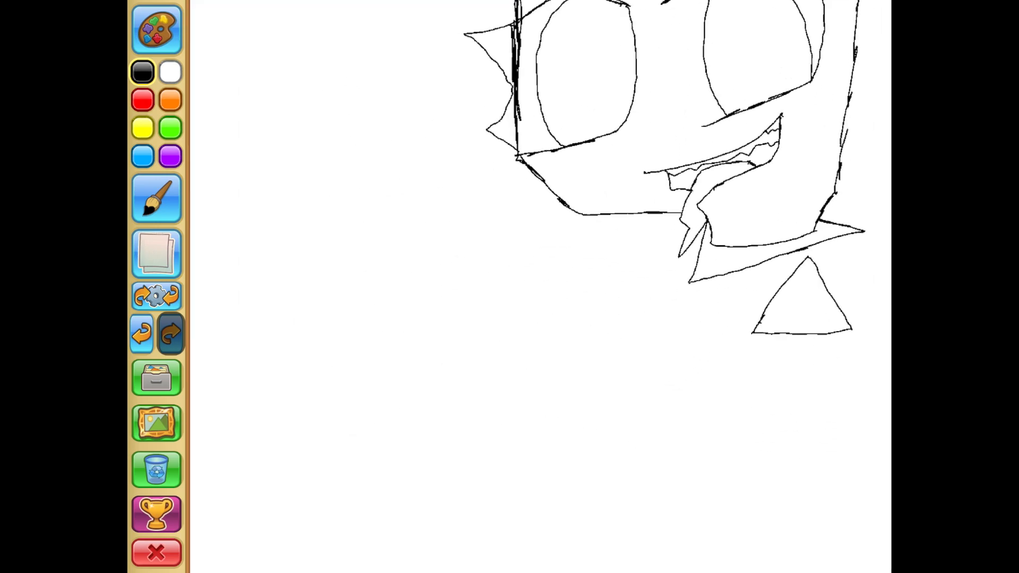
Outline the girl's long torso, arm and flared dress in black beneath her head.
left_click(171, 334)
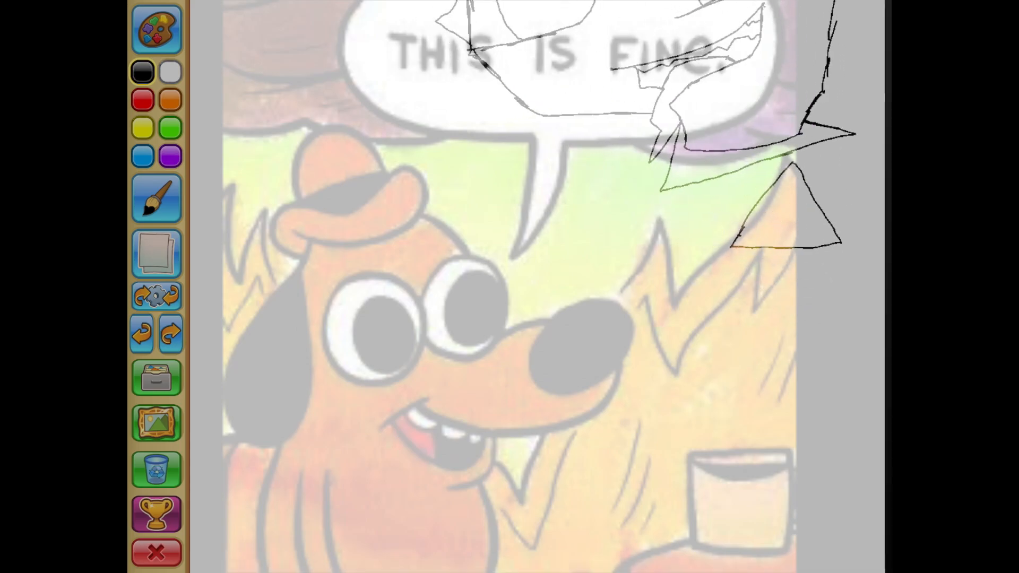
left_click(171, 333)
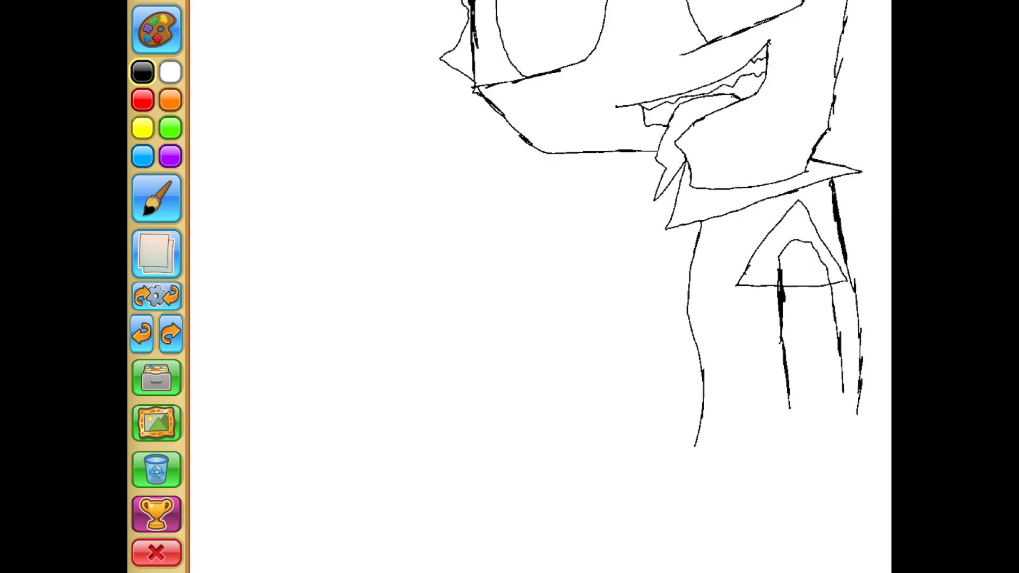
left_click(170, 333)
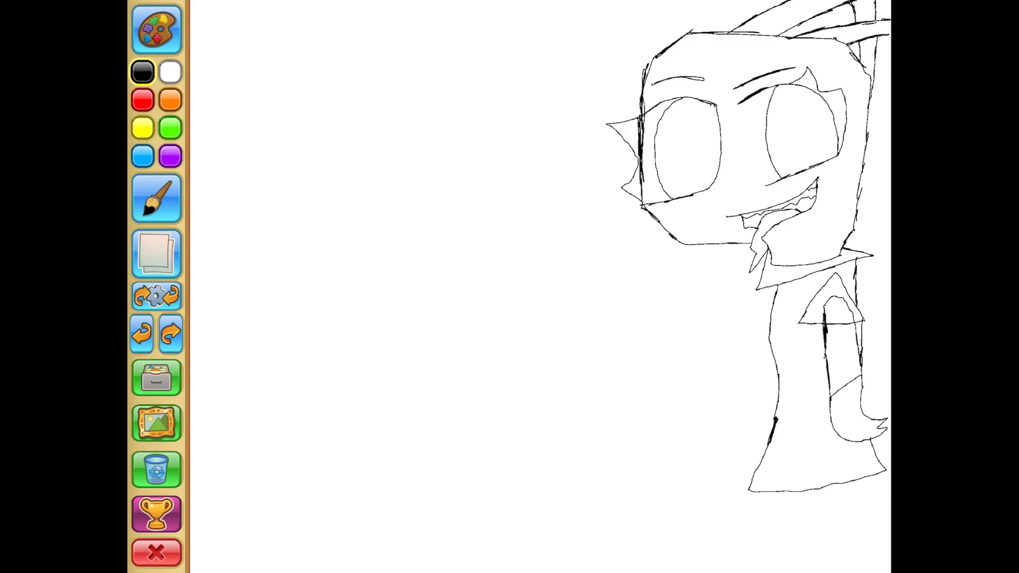
Bucket-fill both eyes purple, then brush on darker shading and pale lilac highlight tops.
left_click(156, 198)
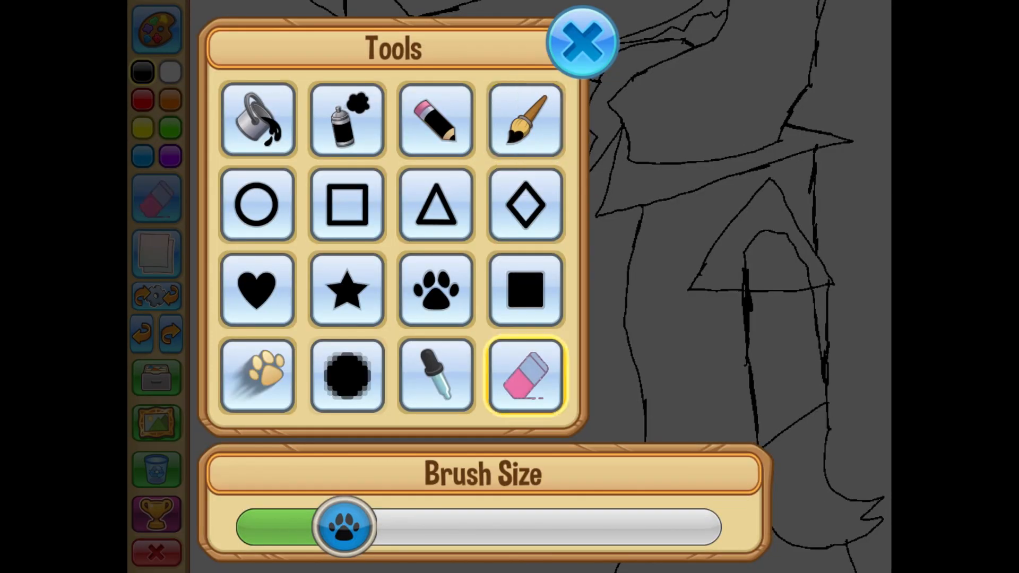
left_click(581, 41)
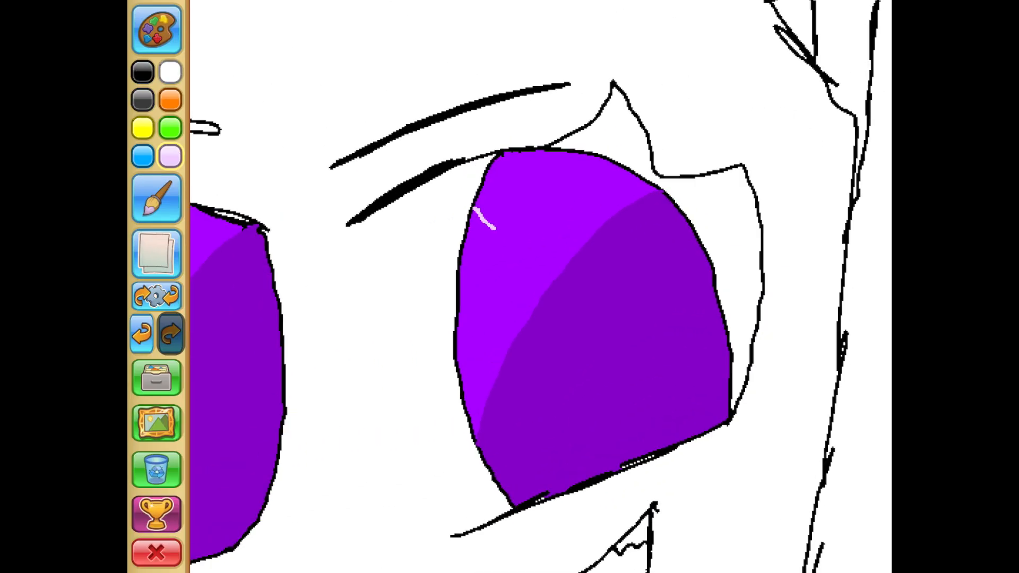
left_click(156, 200)
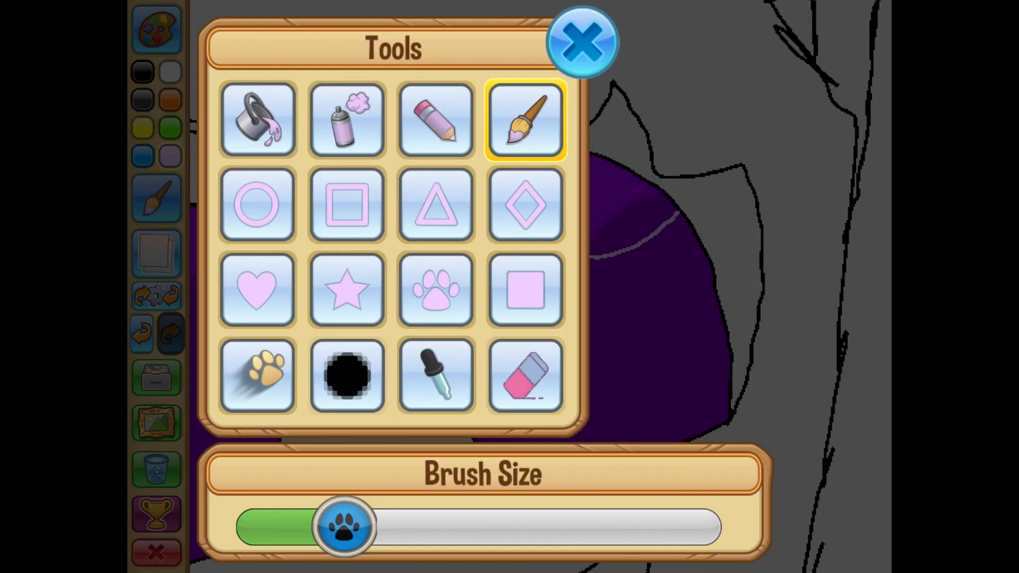
left_click(582, 40)
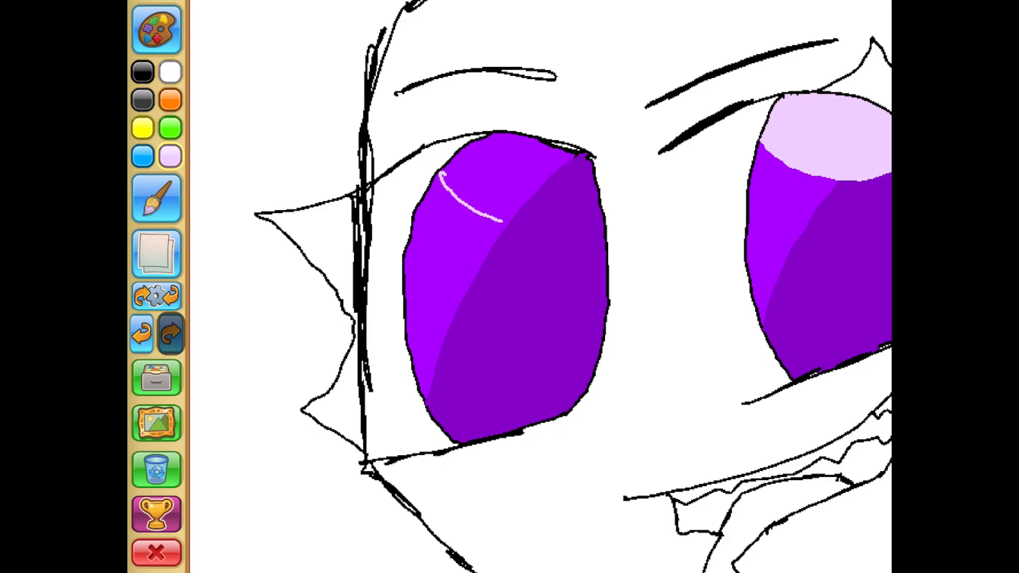
left_click(156, 198)
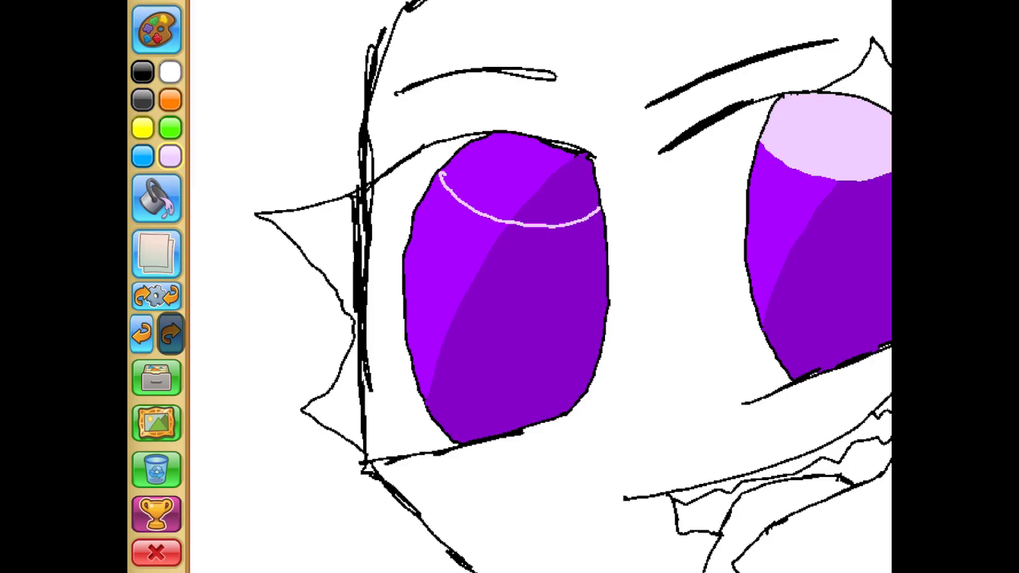
left_click(156, 198)
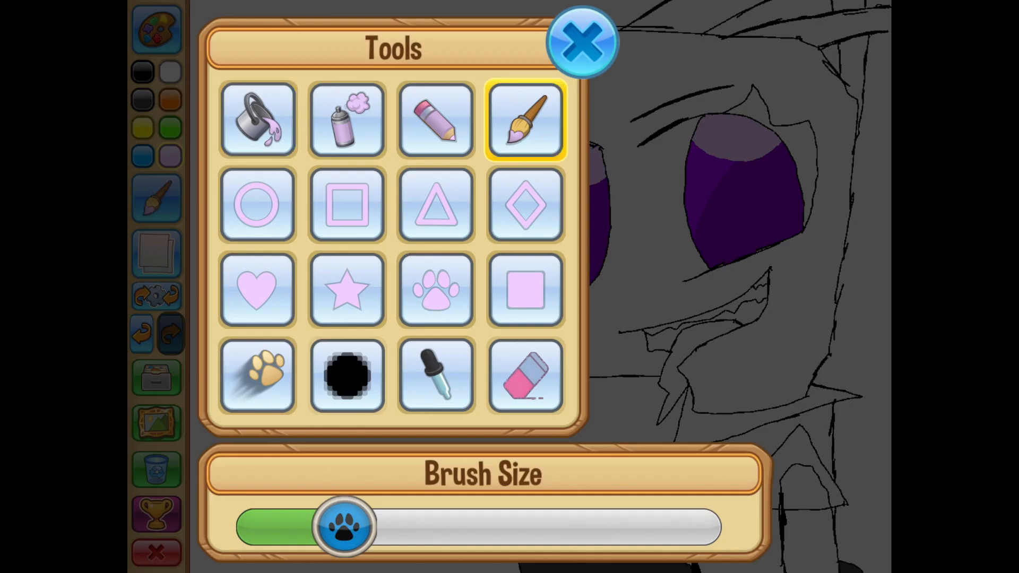
left_click(582, 40)
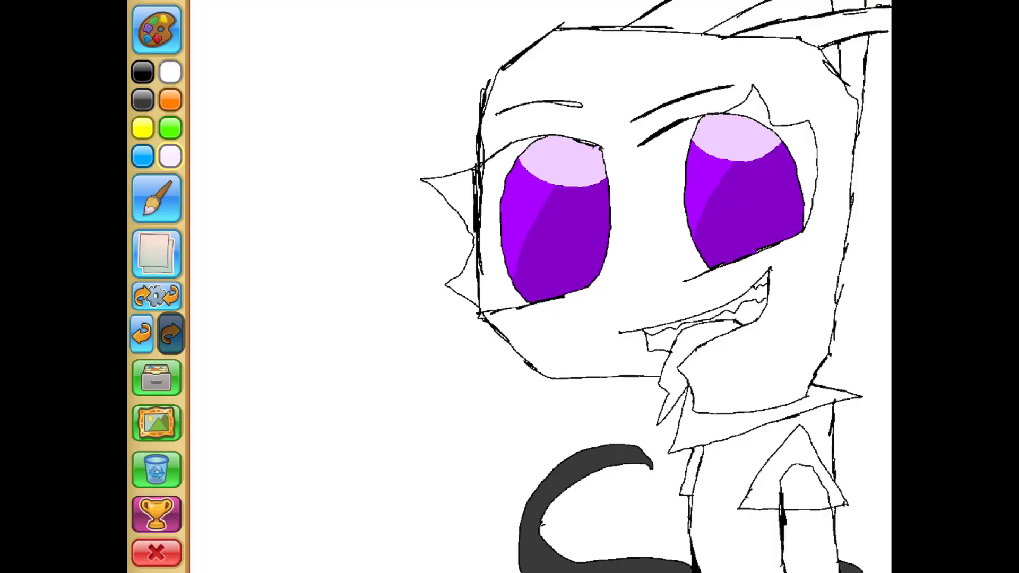
Paint the mouth and tongue dark red, blend, add black spikes and tail, fill the face teal.
left_click(156, 198)
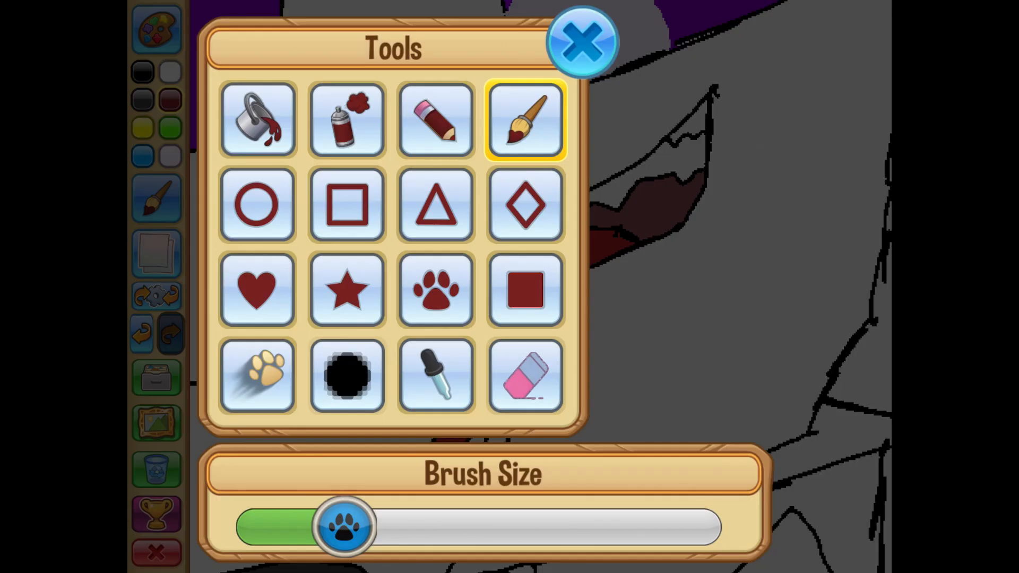
left_click(583, 40)
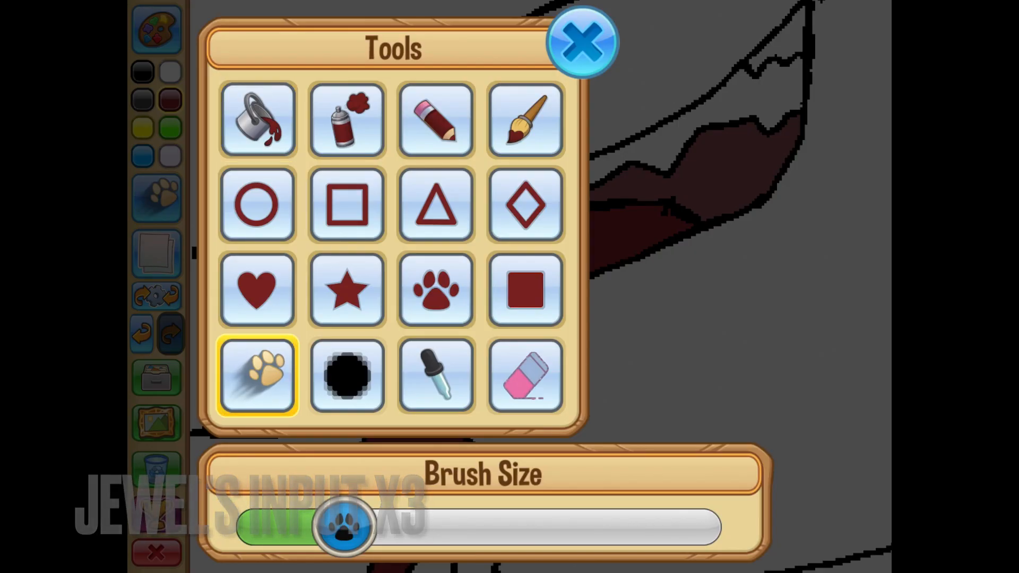
left_click(583, 41)
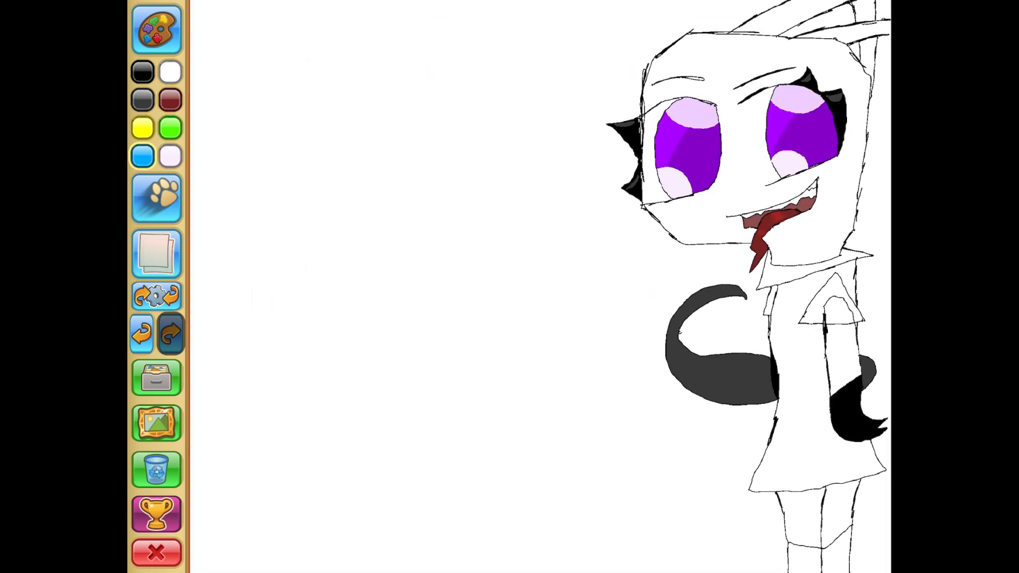
left_click(156, 198)
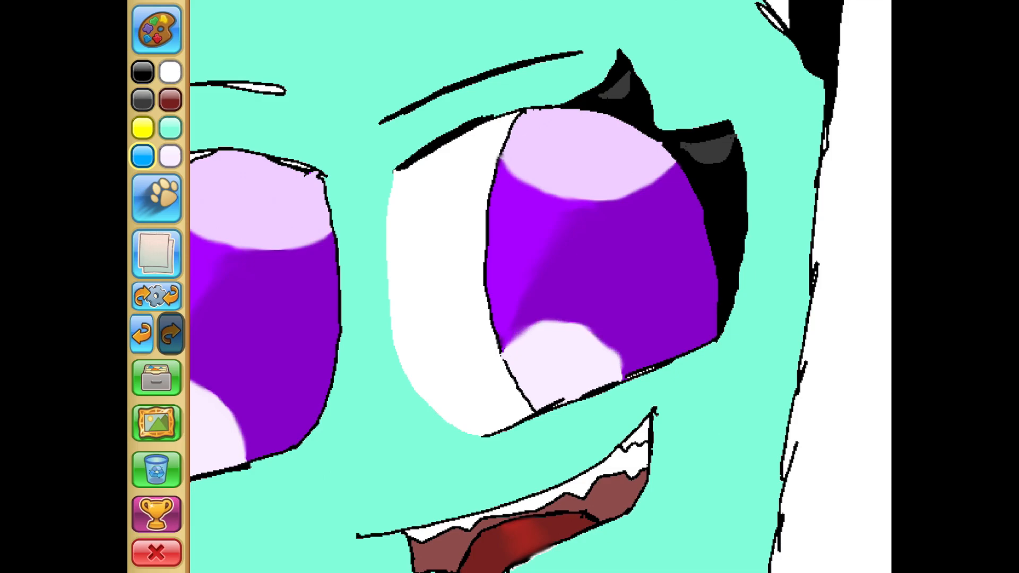
Pick pink in the Color Palette, paint magenta dress stripes, and colour the arm pale pink.
left_click(156, 198)
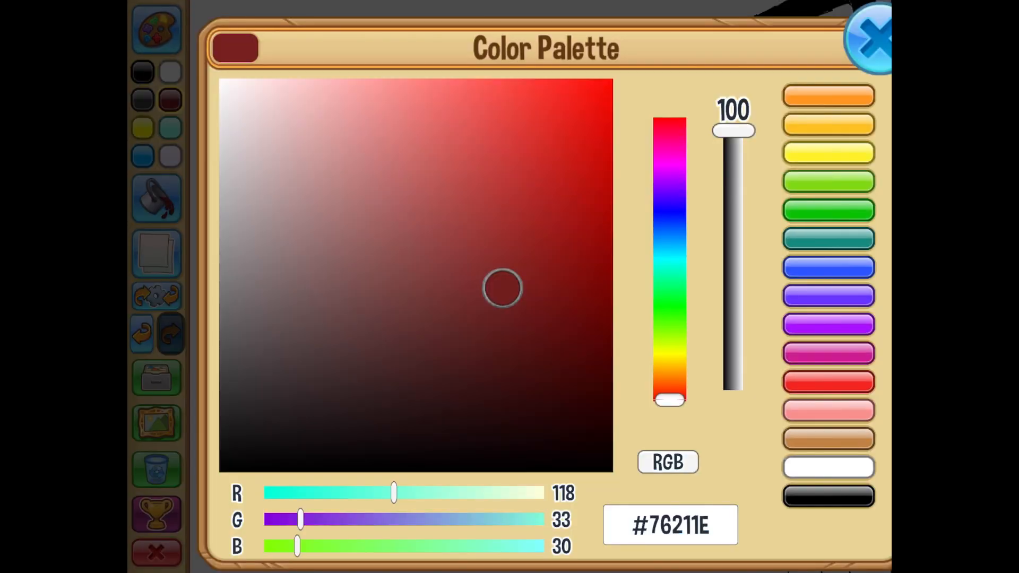
left_click_drag(668, 400, 669, 148)
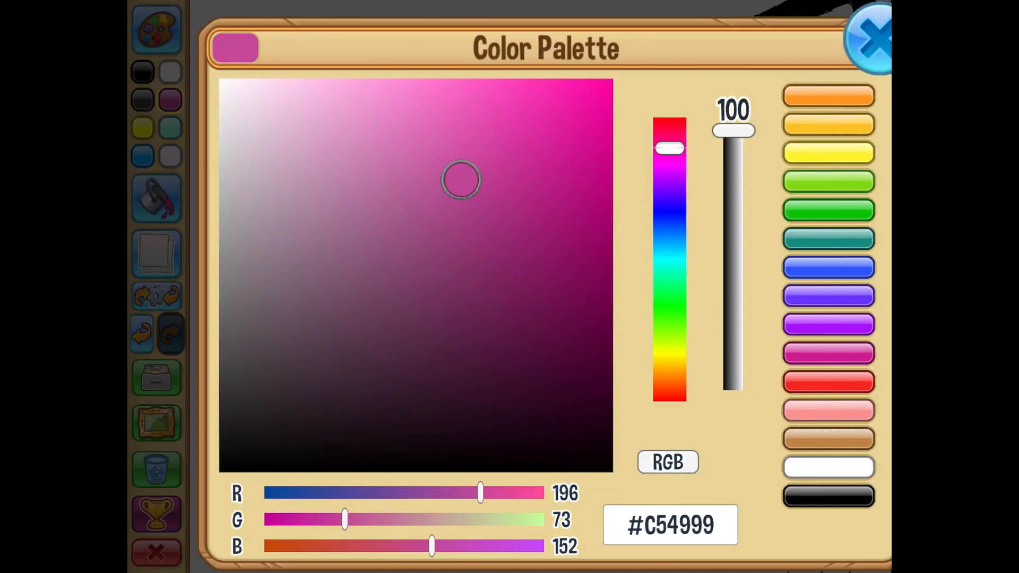
left_click(871, 40)
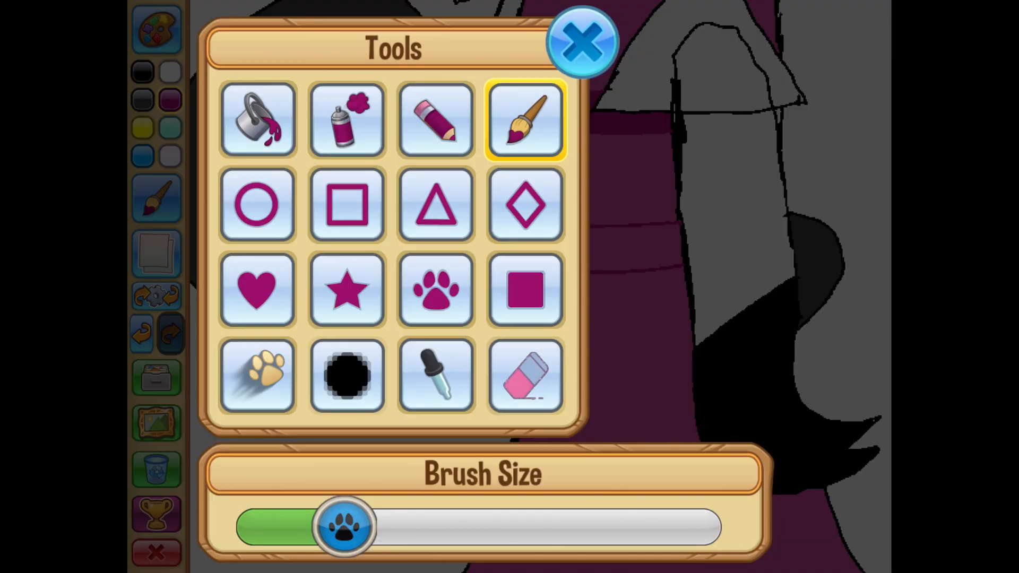
left_click(582, 43)
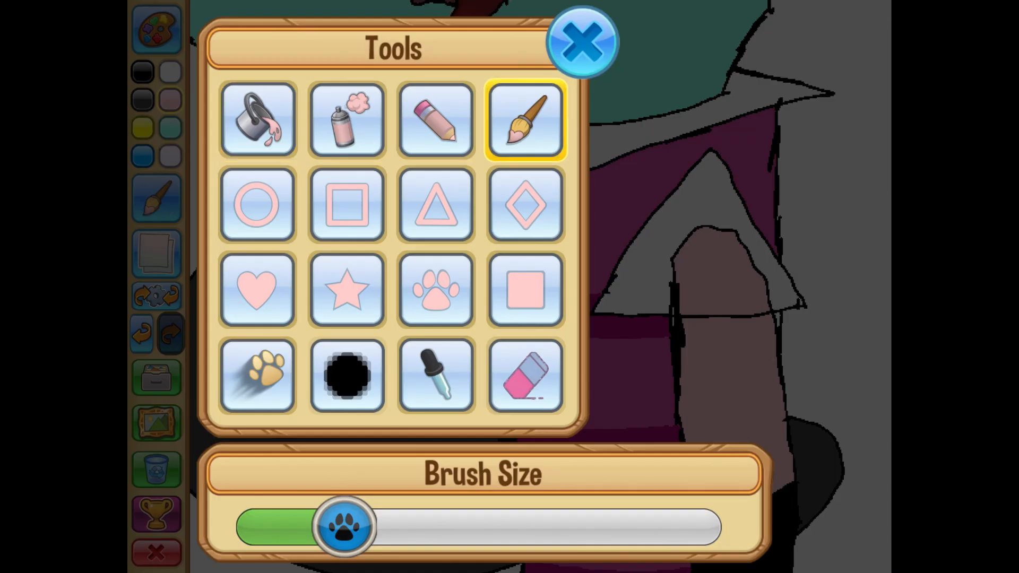
left_click(582, 40)
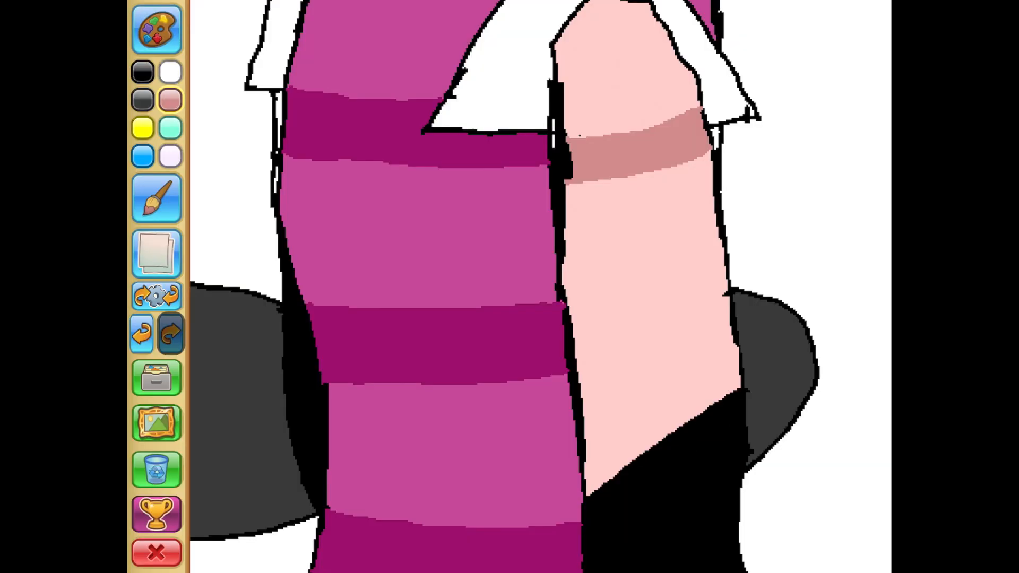
Paint sleeve stripes, colour the collar #DCABAA pale pink, and shade the legs and tail grey.
left_click_drag(571, 302, 721, 276)
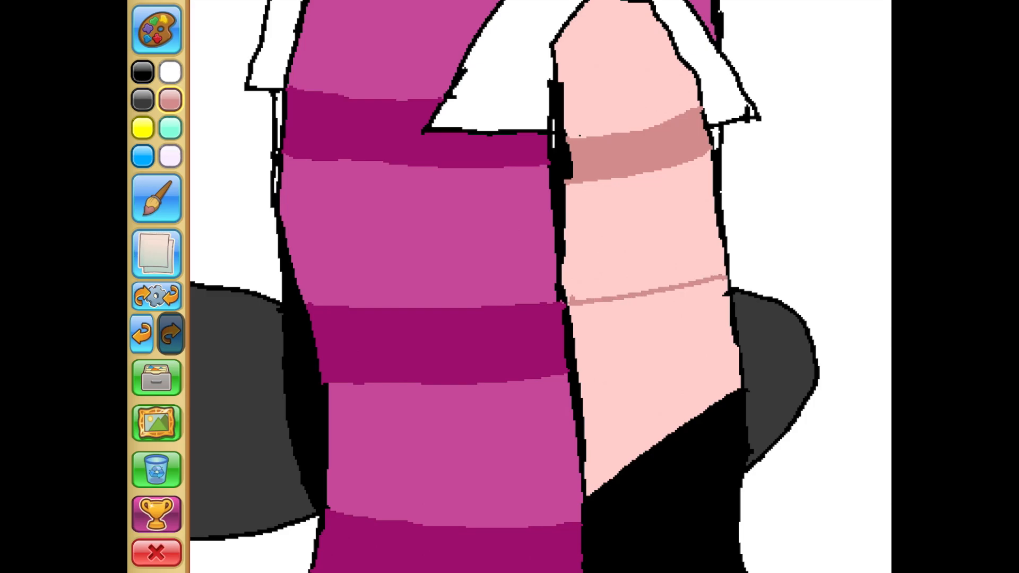
left_click(157, 200)
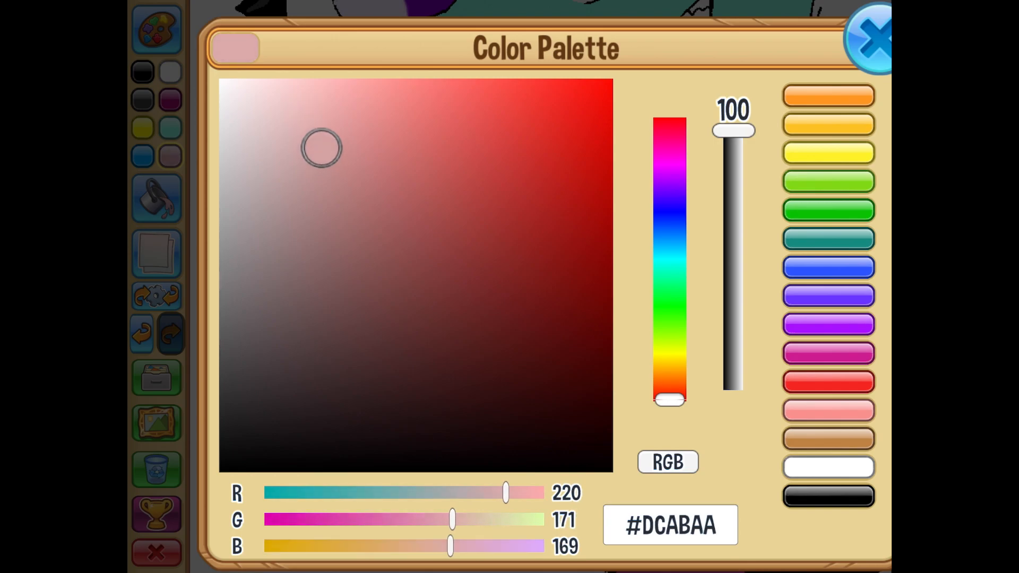
left_click(873, 35)
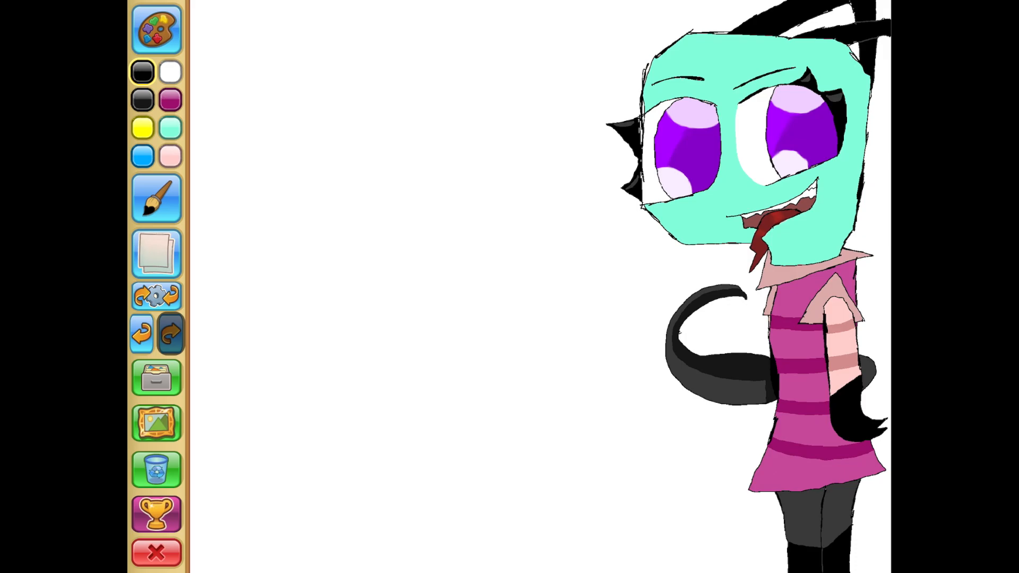
left_click(156, 32)
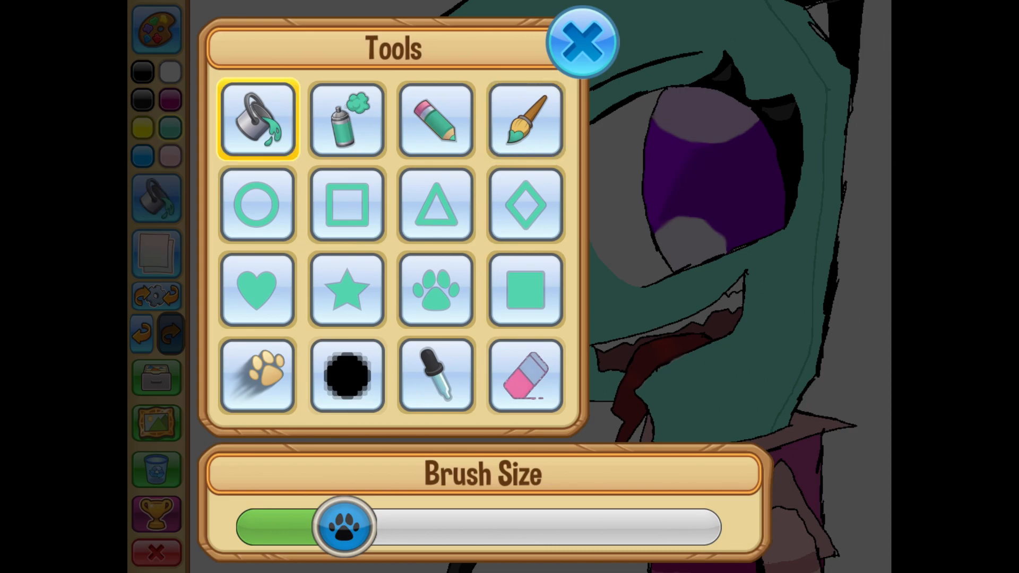
Choose #F8ECFF and brush pale lavender shine highlights onto the purple irises.
left_click(582, 41)
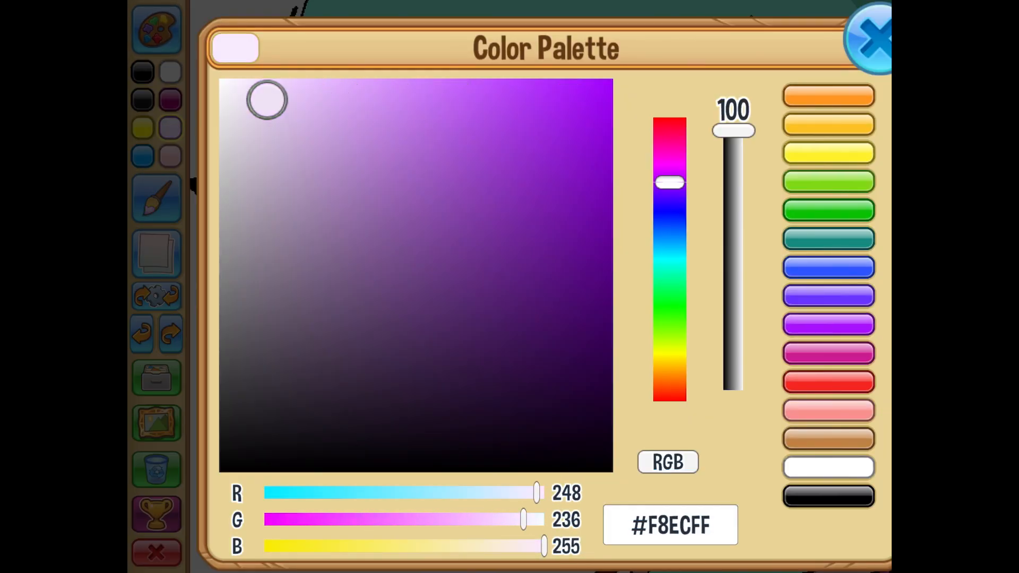
left_click(871, 39)
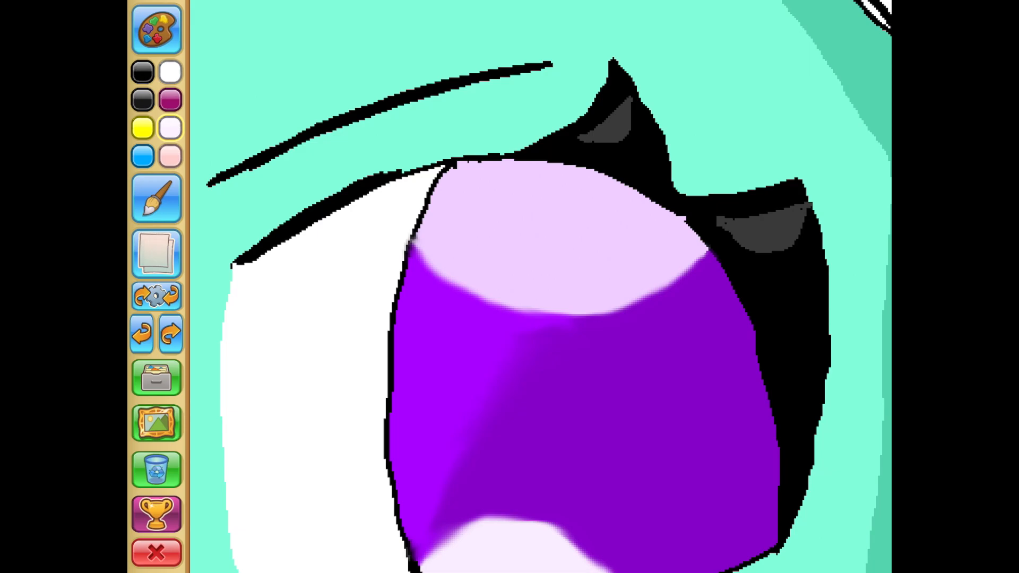
left_click(170, 333)
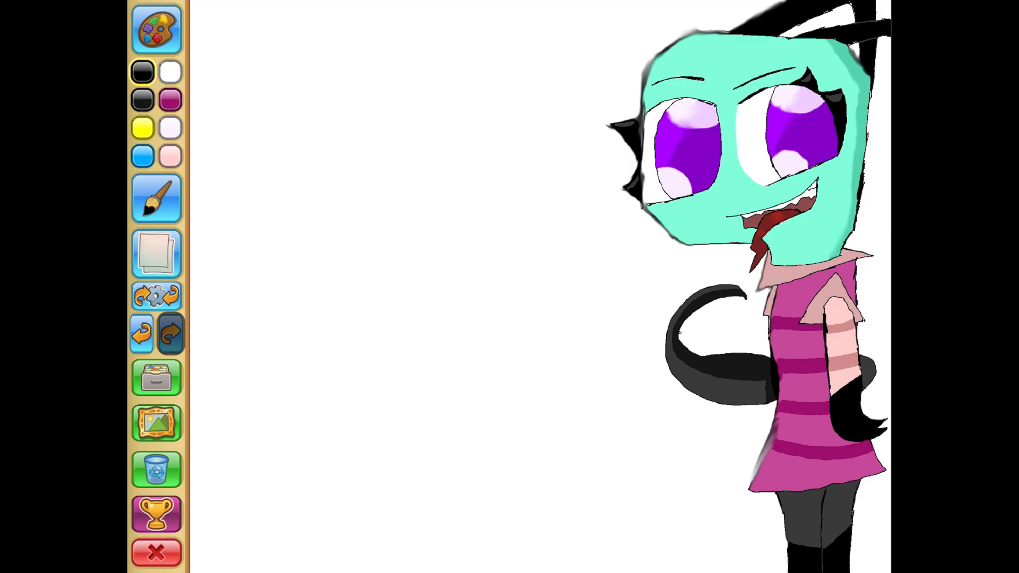
Outline the boy's head on the canvas's left and fill his spiky hair black.
left_click(156, 199)
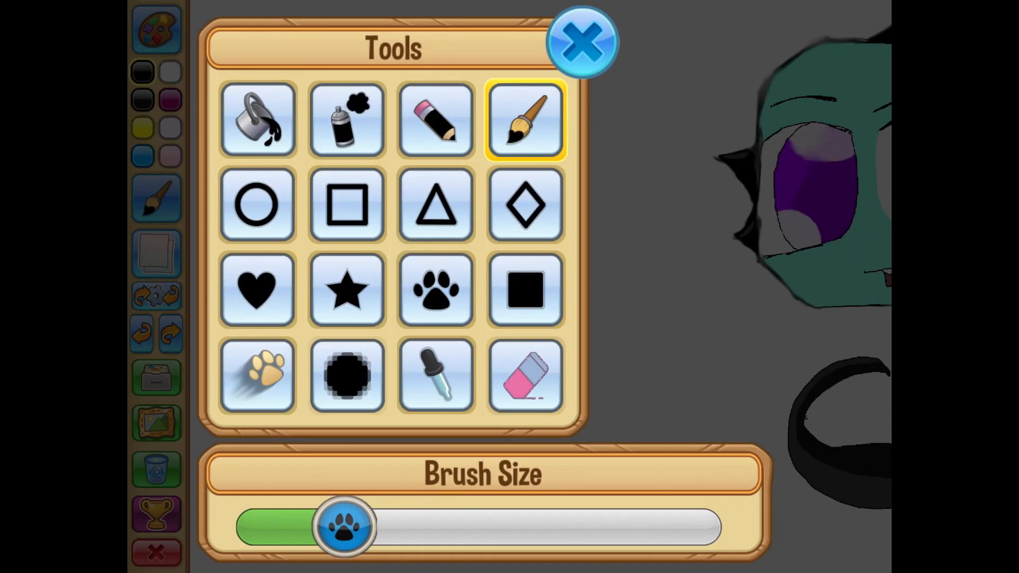
left_click(583, 41)
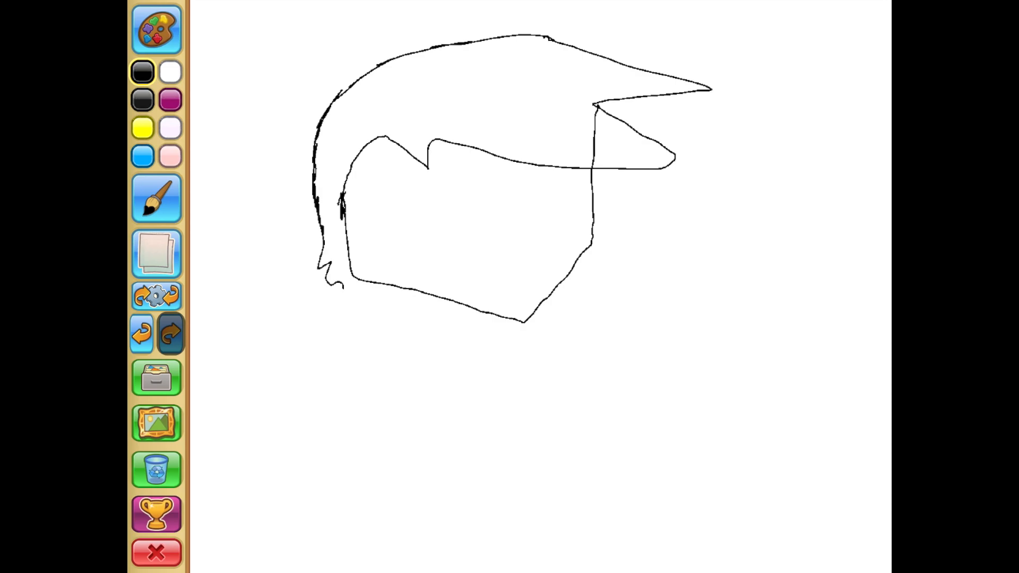
left_click(171, 334)
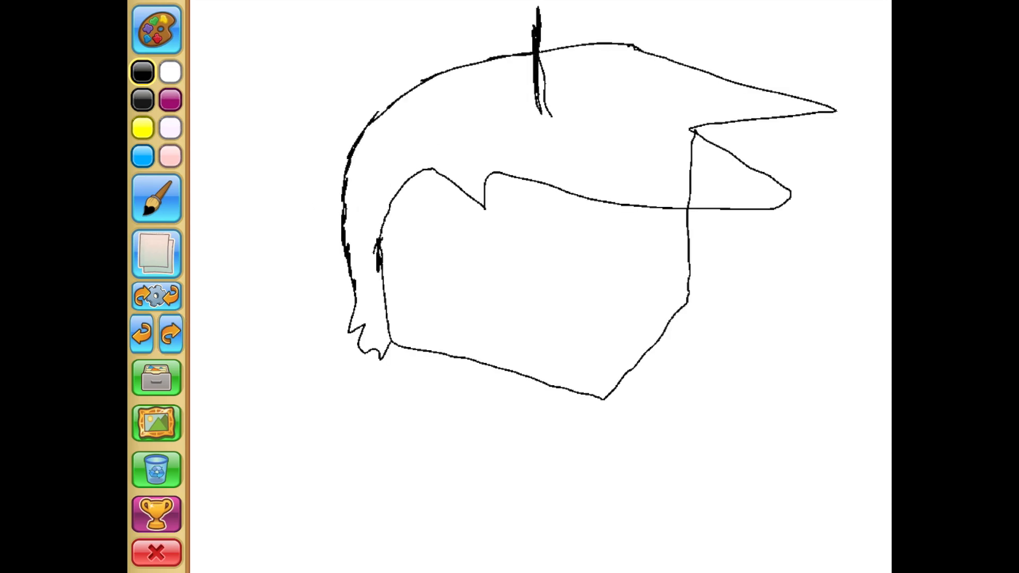
left_click(170, 334)
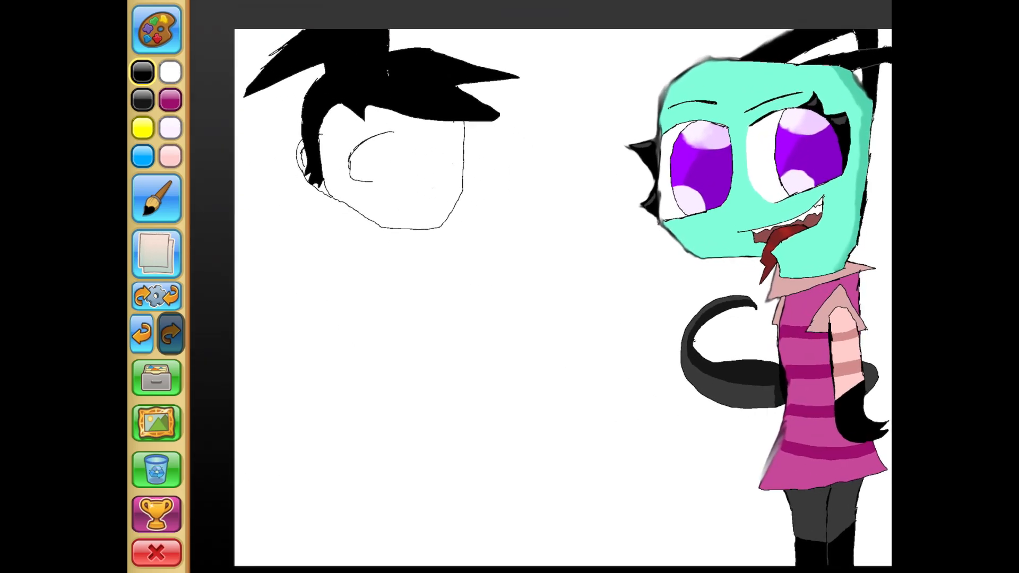
left_click(155, 200)
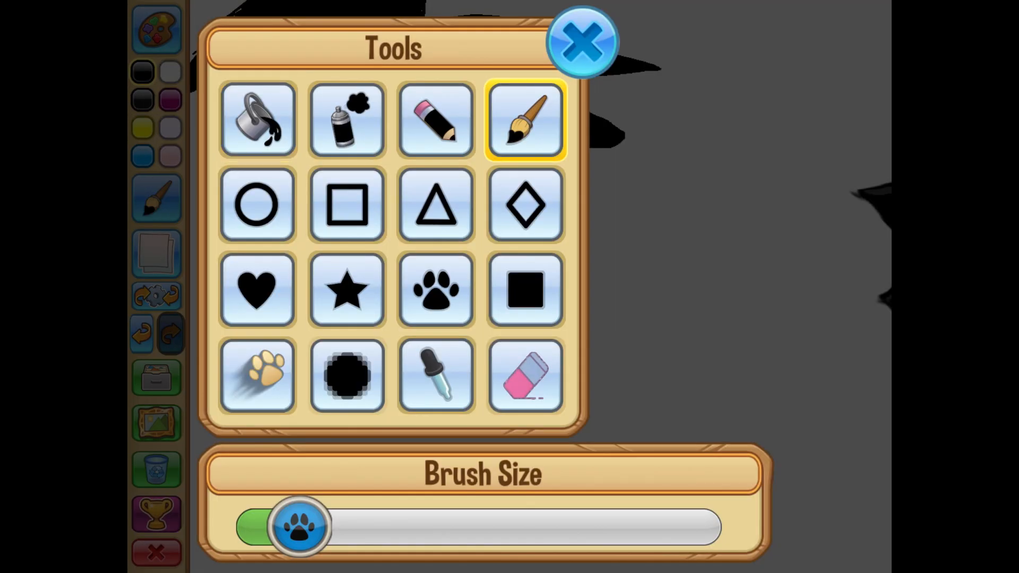
With a thinner brush, ink glasses, nose and tongue-out smile, then the black-jacketed torso.
left_click(580, 41)
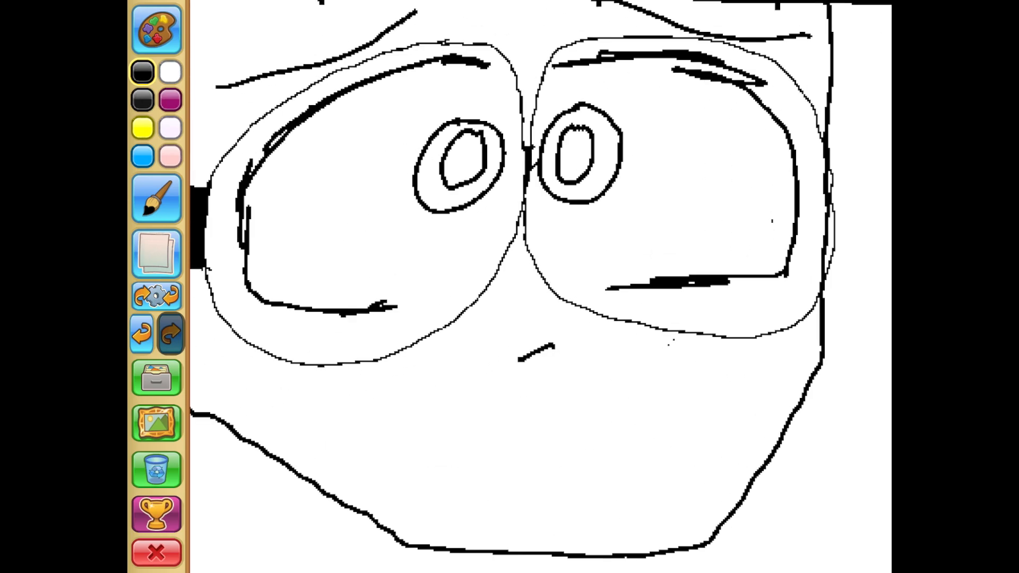
left_click_drag(397, 384, 536, 399)
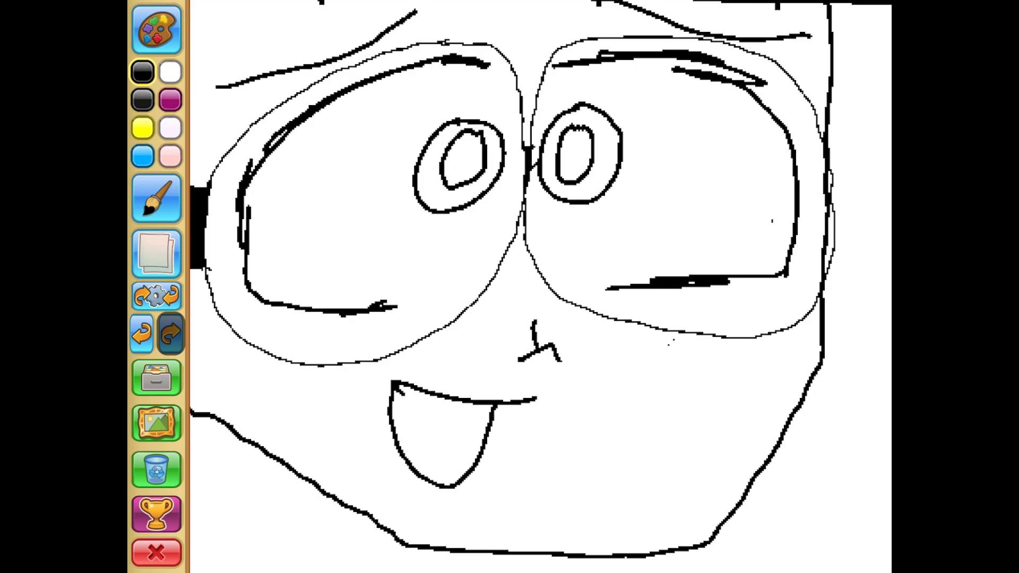
left_click(156, 198)
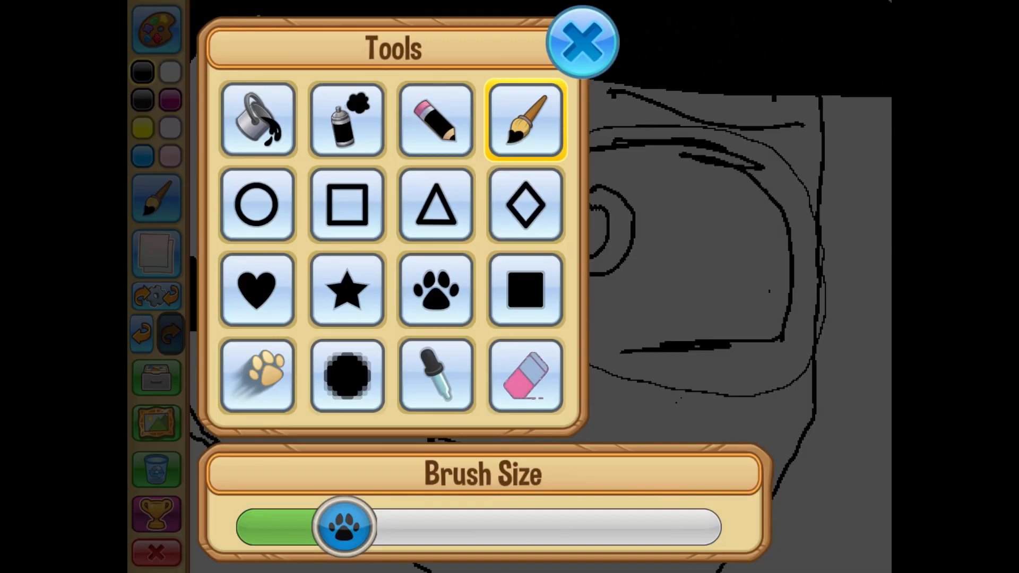
left_click(582, 40)
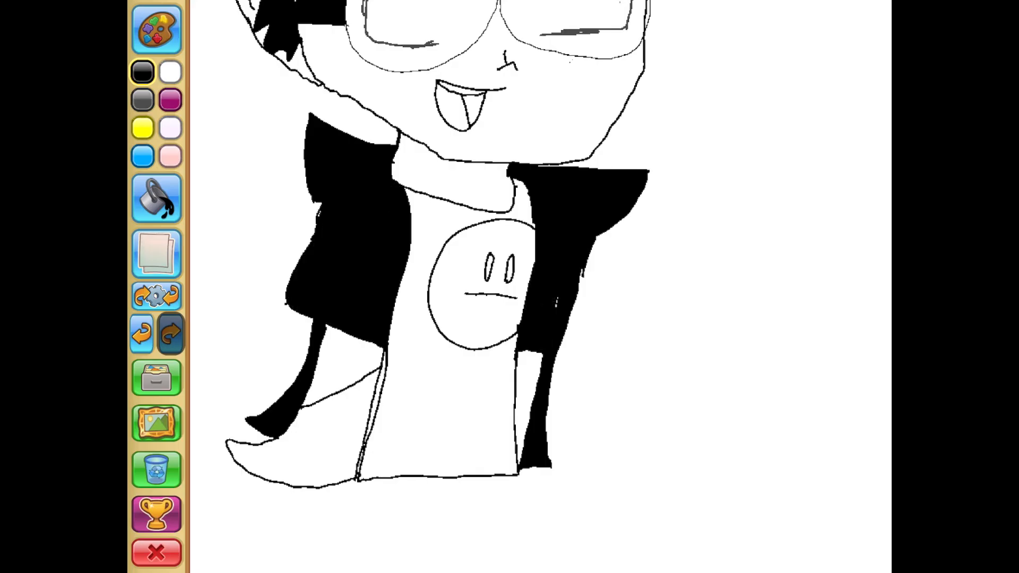
Draw the boy's leg lines below his shirt, undoing and redrawing a stray stroke.
left_click(156, 198)
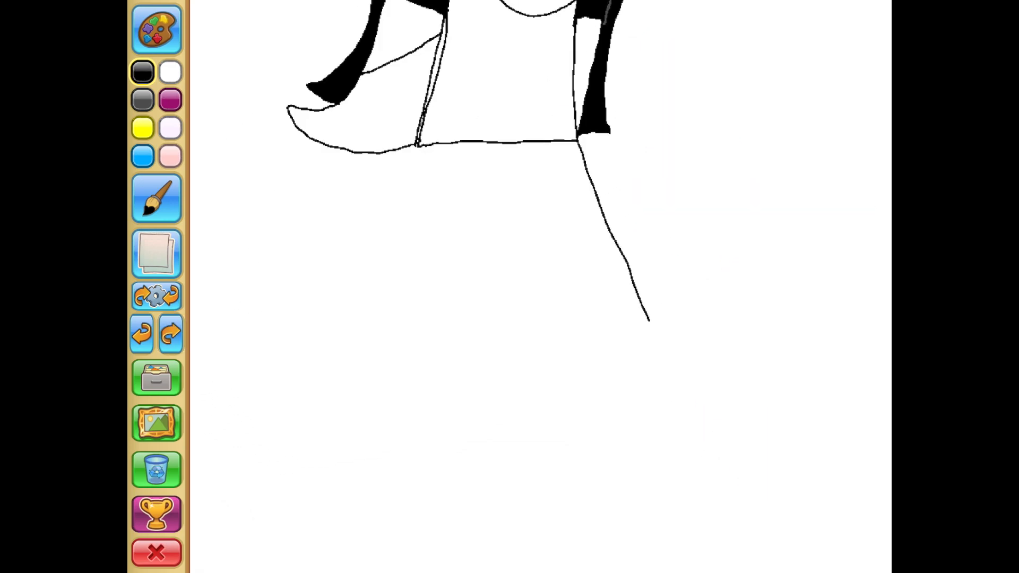
left_click(171, 333)
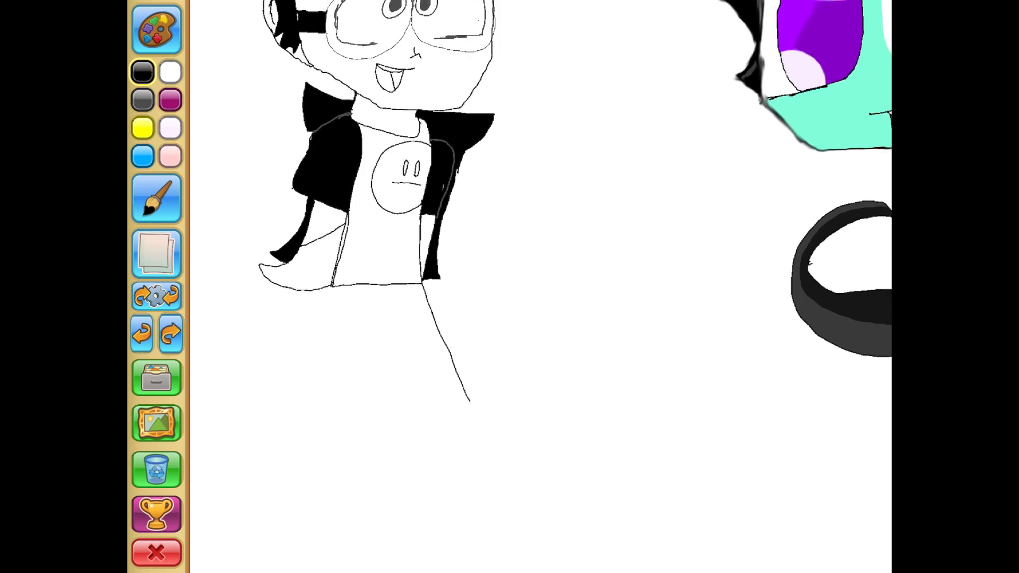
left_click(143, 332)
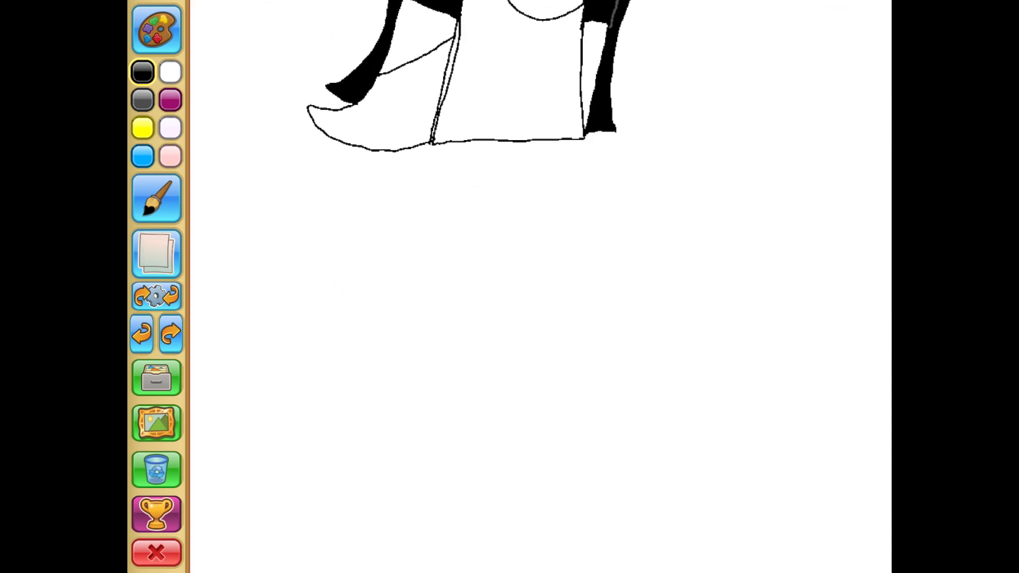
left_click_drag(523, 179, 679, 371)
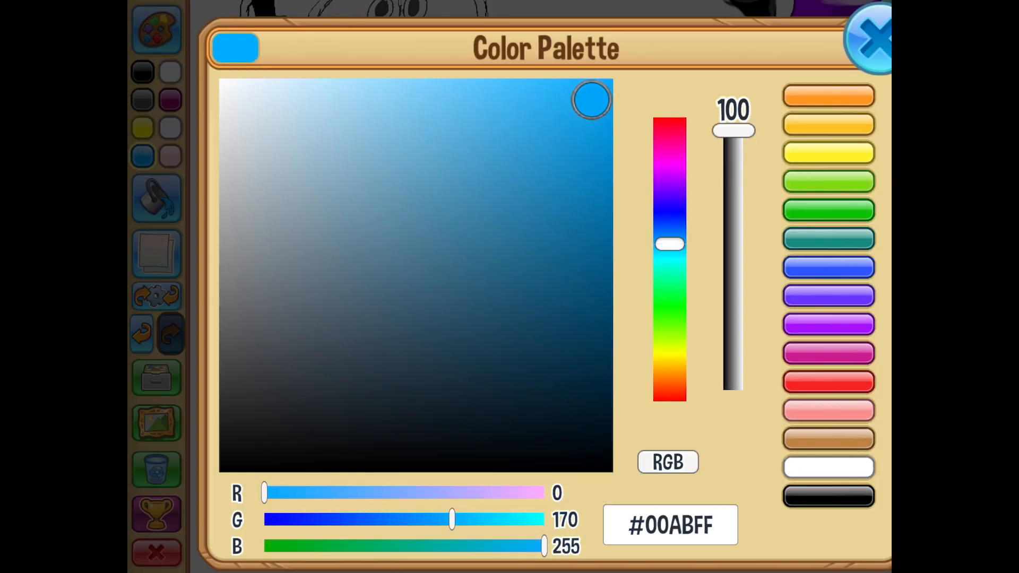
Bucket-fill the boy's shirt bright blue and his jacket tails dark grey.
left_click(871, 39)
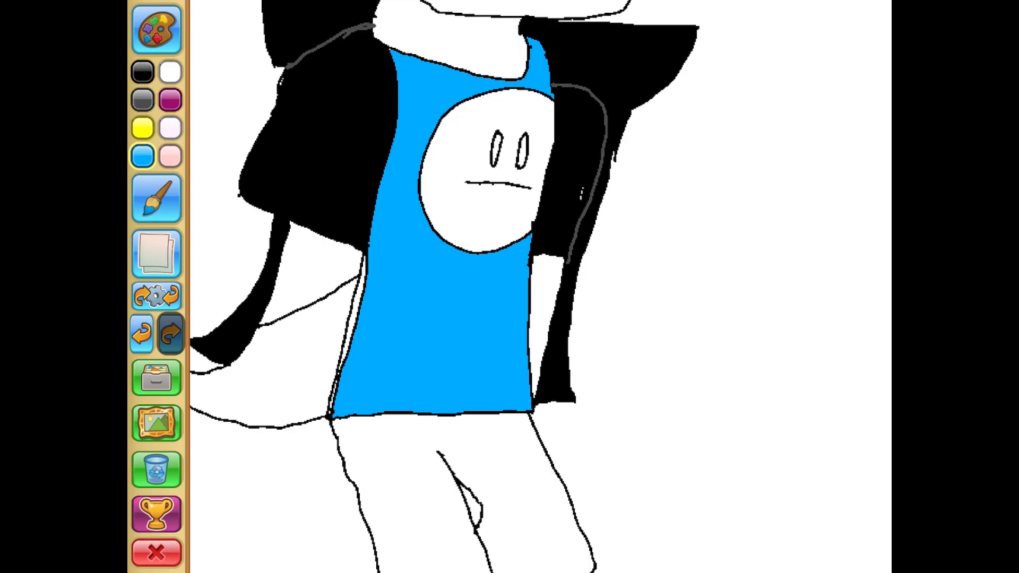
left_click(156, 198)
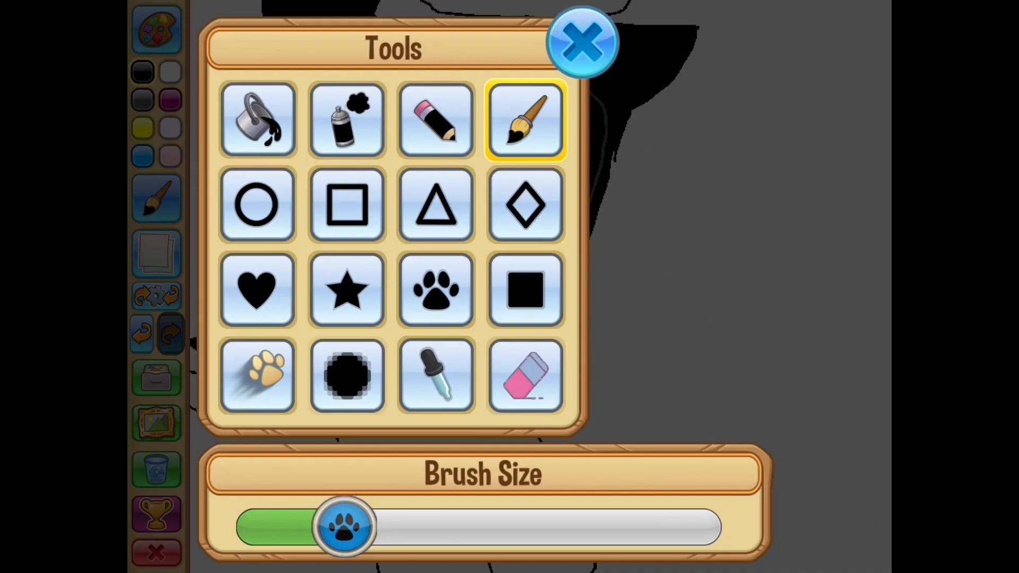
left_click(582, 40)
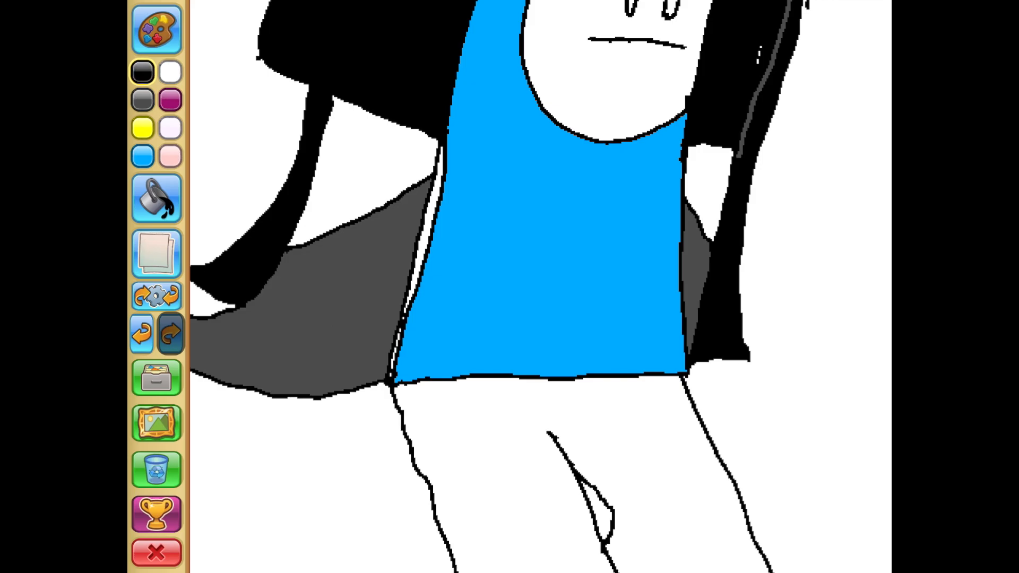
left_click(156, 200)
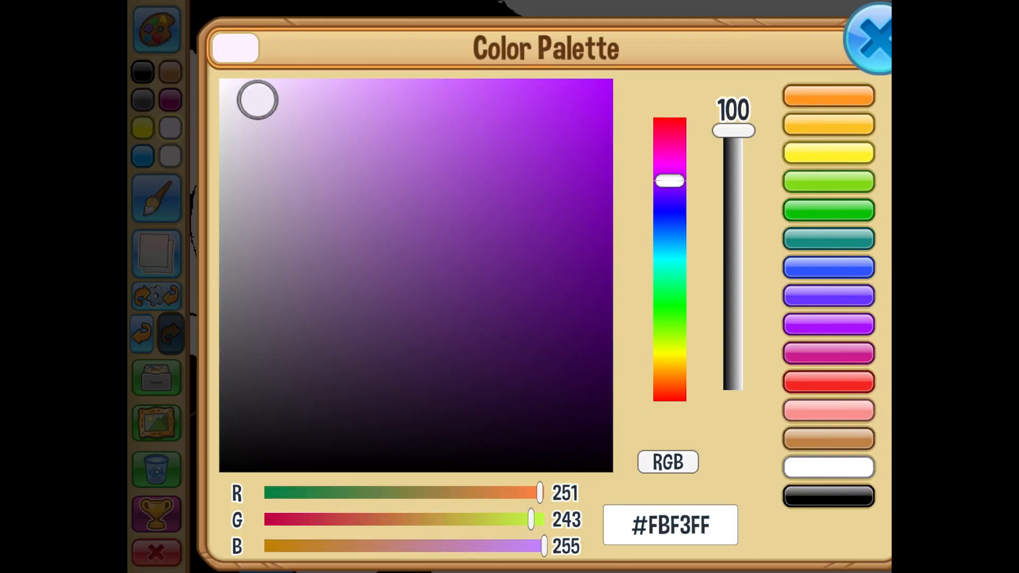
Apply the lavender and grey colours, then shade the shirt's left edge darker blue.
left_click(871, 40)
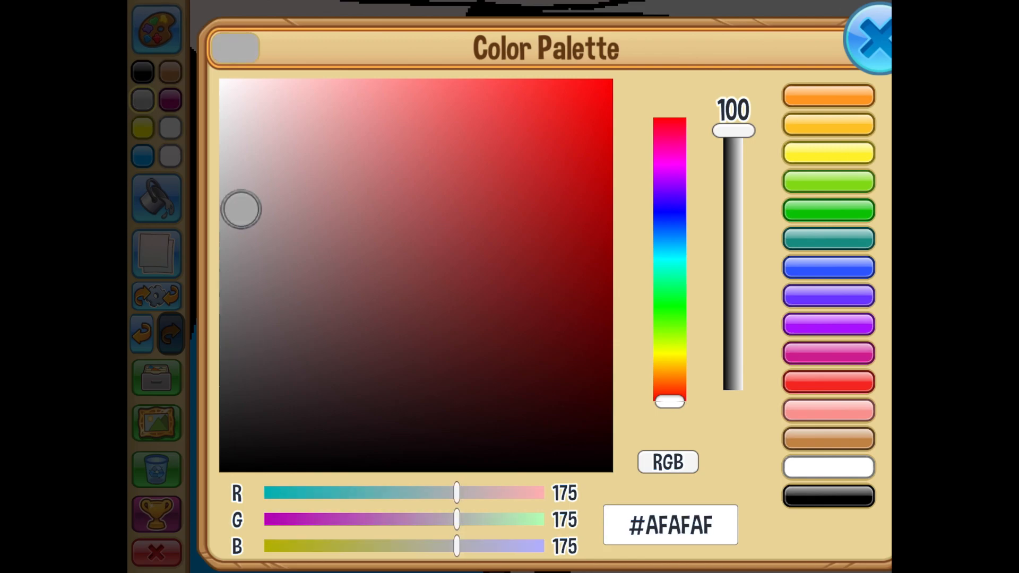
left_click(869, 43)
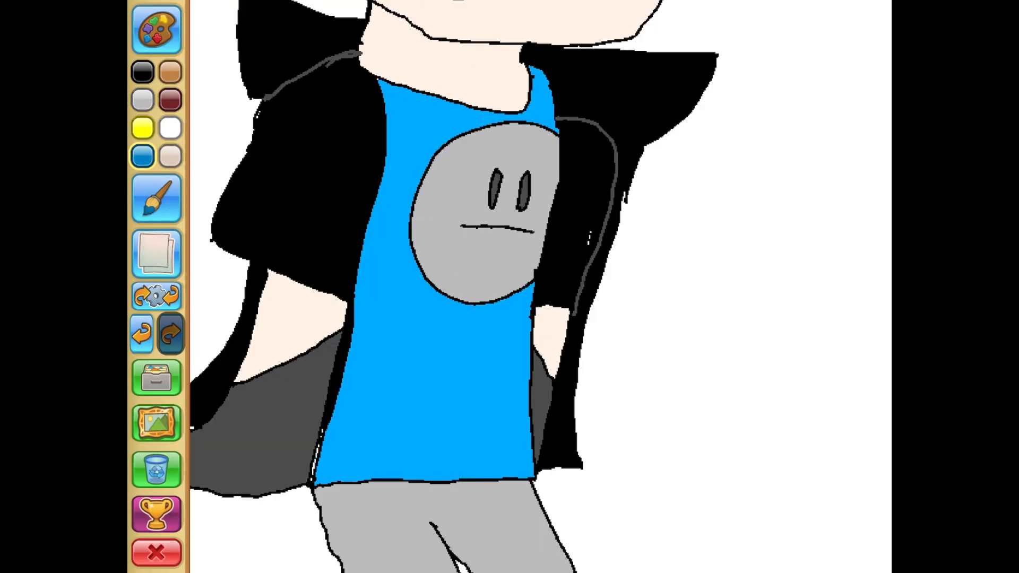
left_click_drag(406, 91, 338, 472)
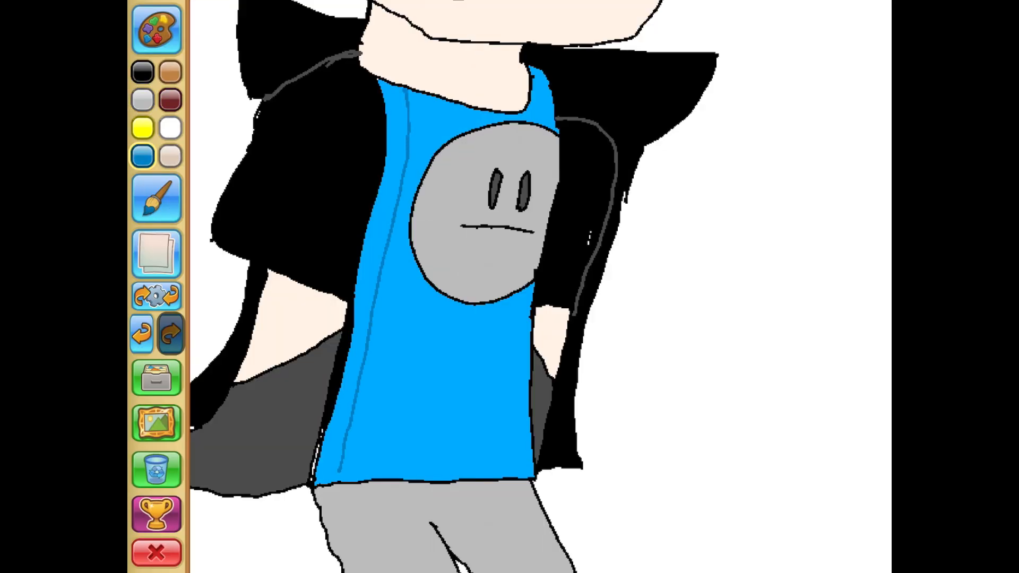
left_click(156, 198)
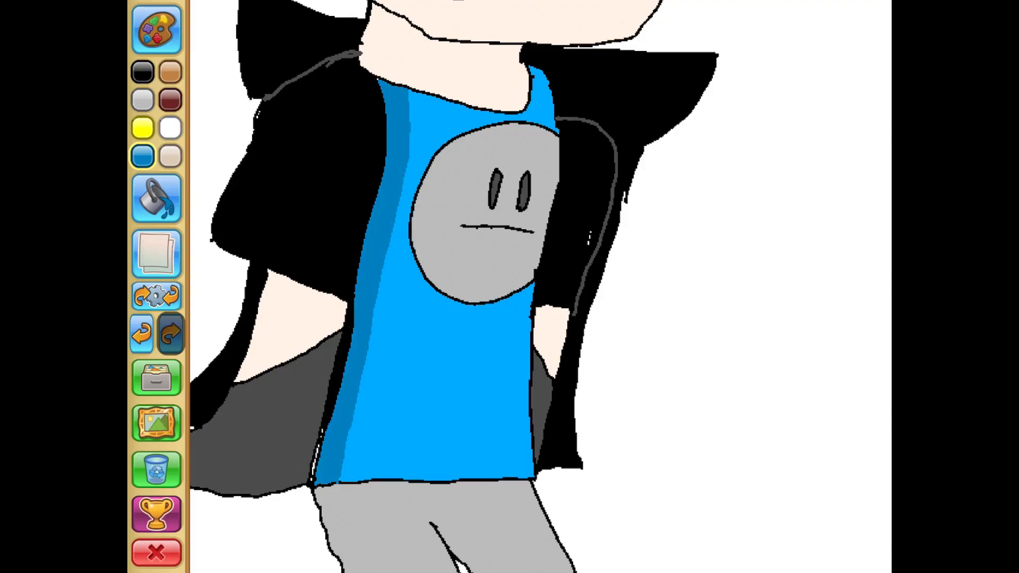
left_click(156, 198)
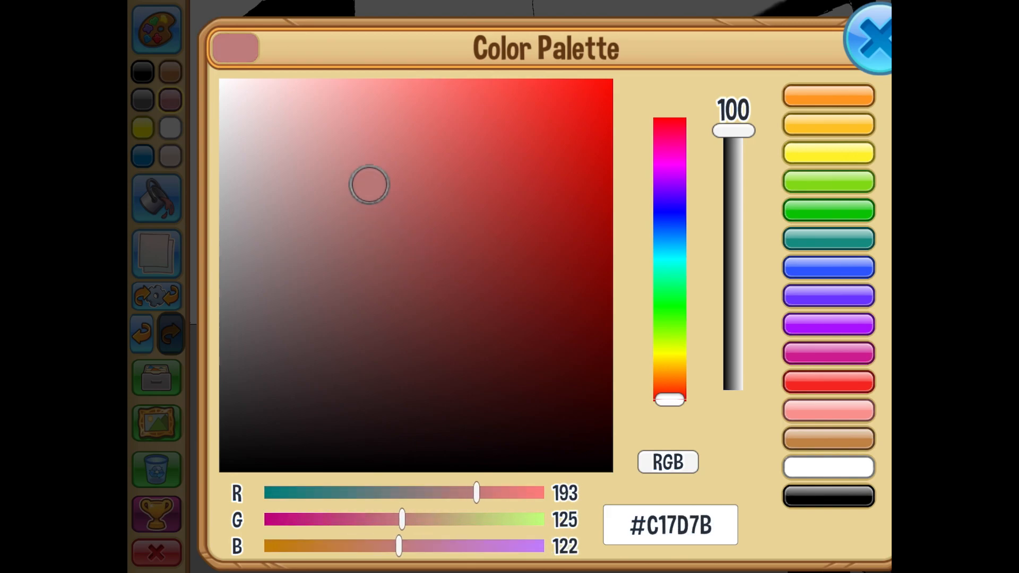
Close the colour palette and choose the paintbrush from the Tools panel.
left_click(871, 41)
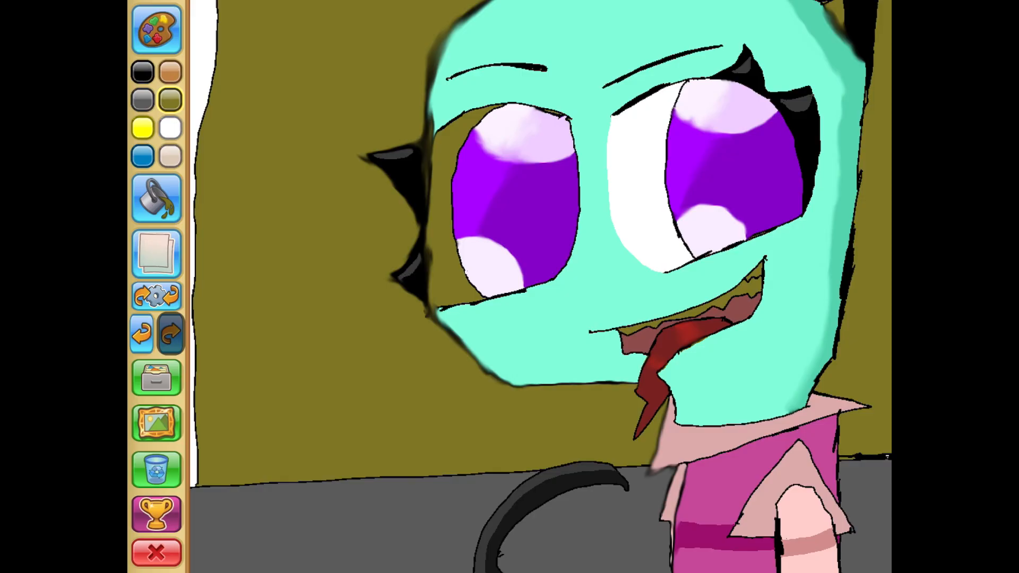
left_click(157, 198)
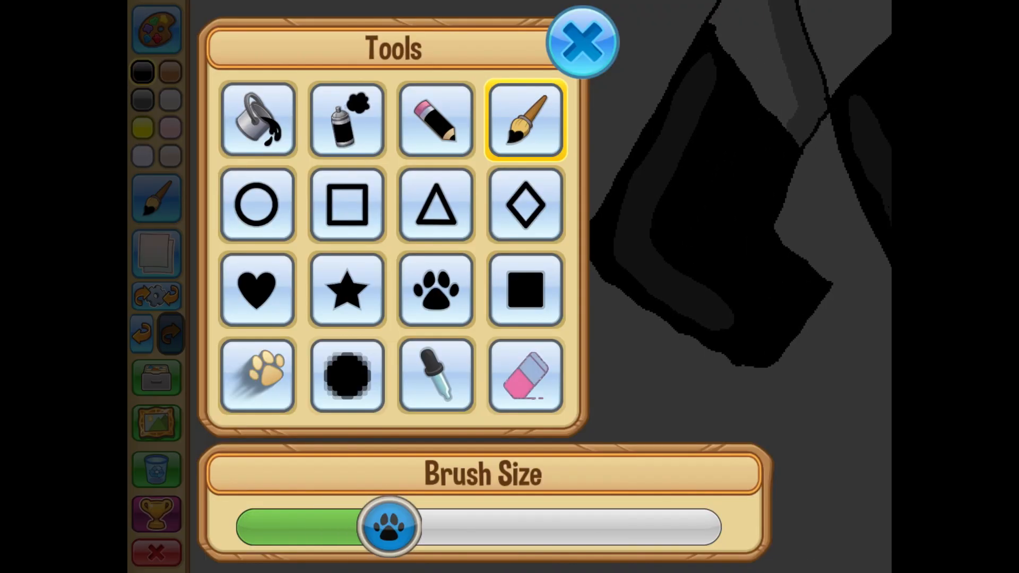
left_click(583, 40)
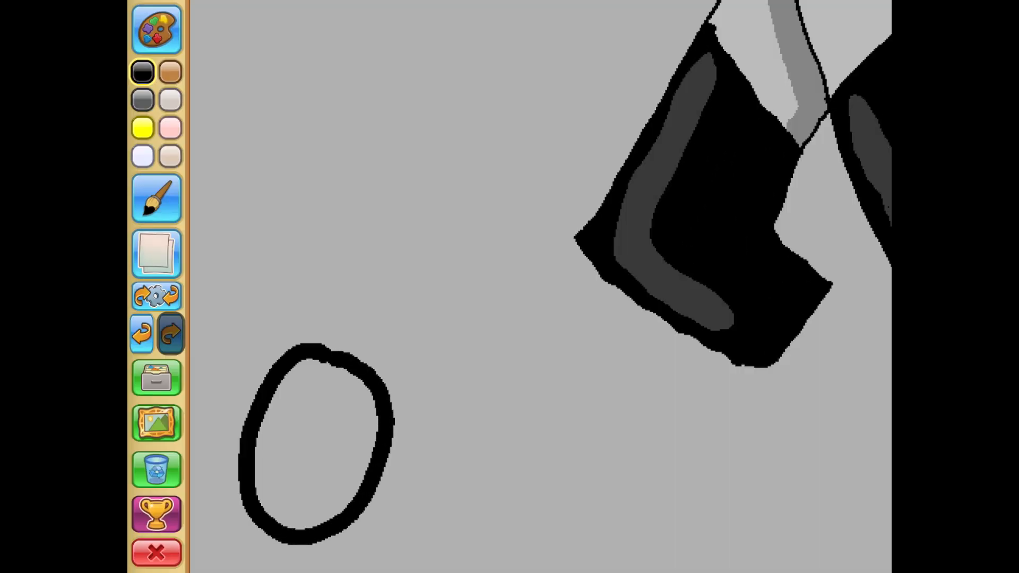